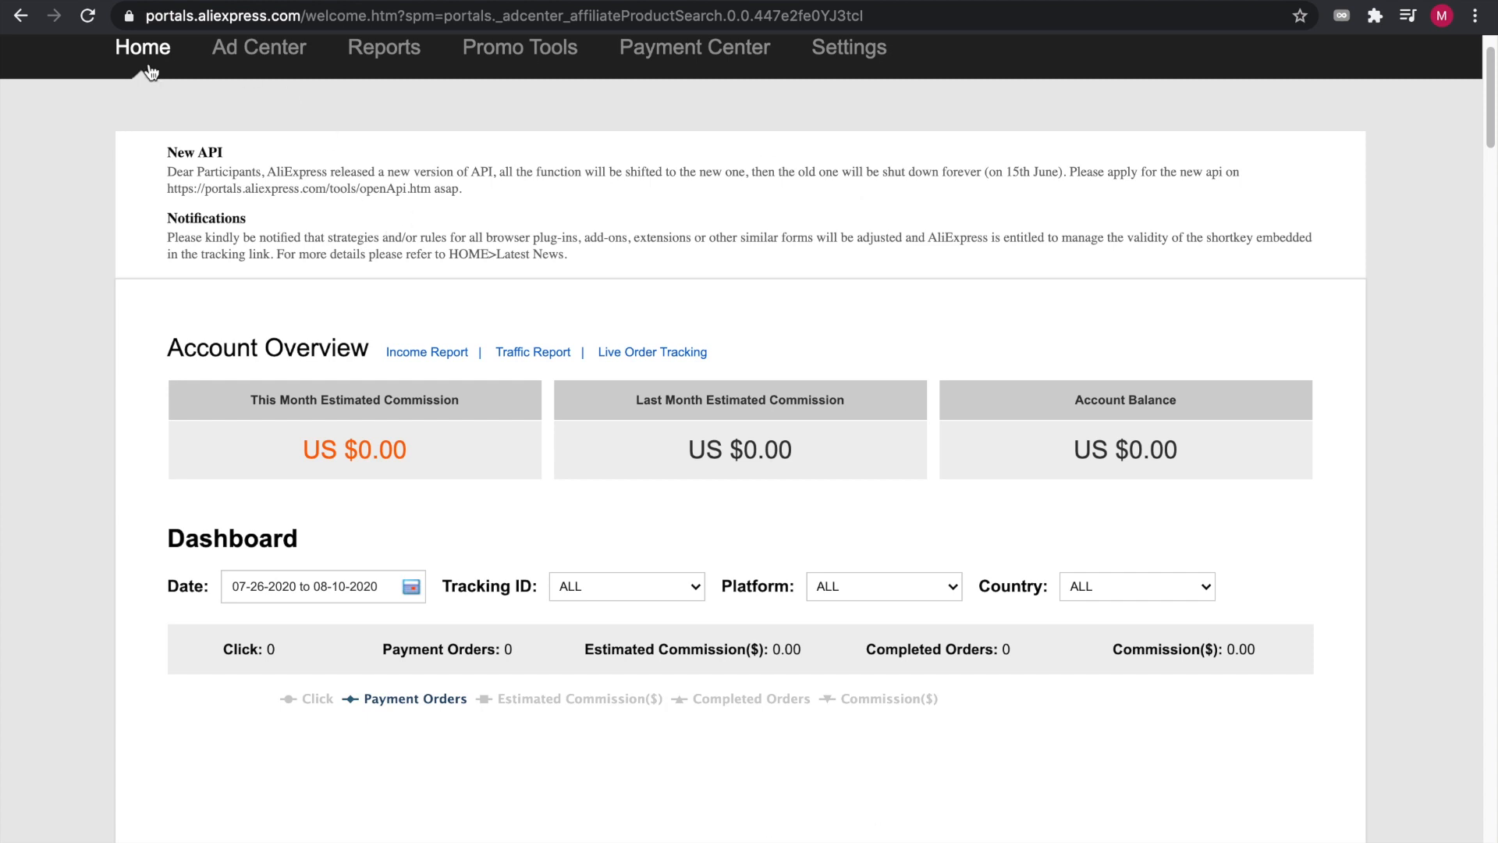
# - Go to Ad Center's hot high-commission product billboard and dismiss the baby romper promo dialog
pyautogui.click(315, 16)
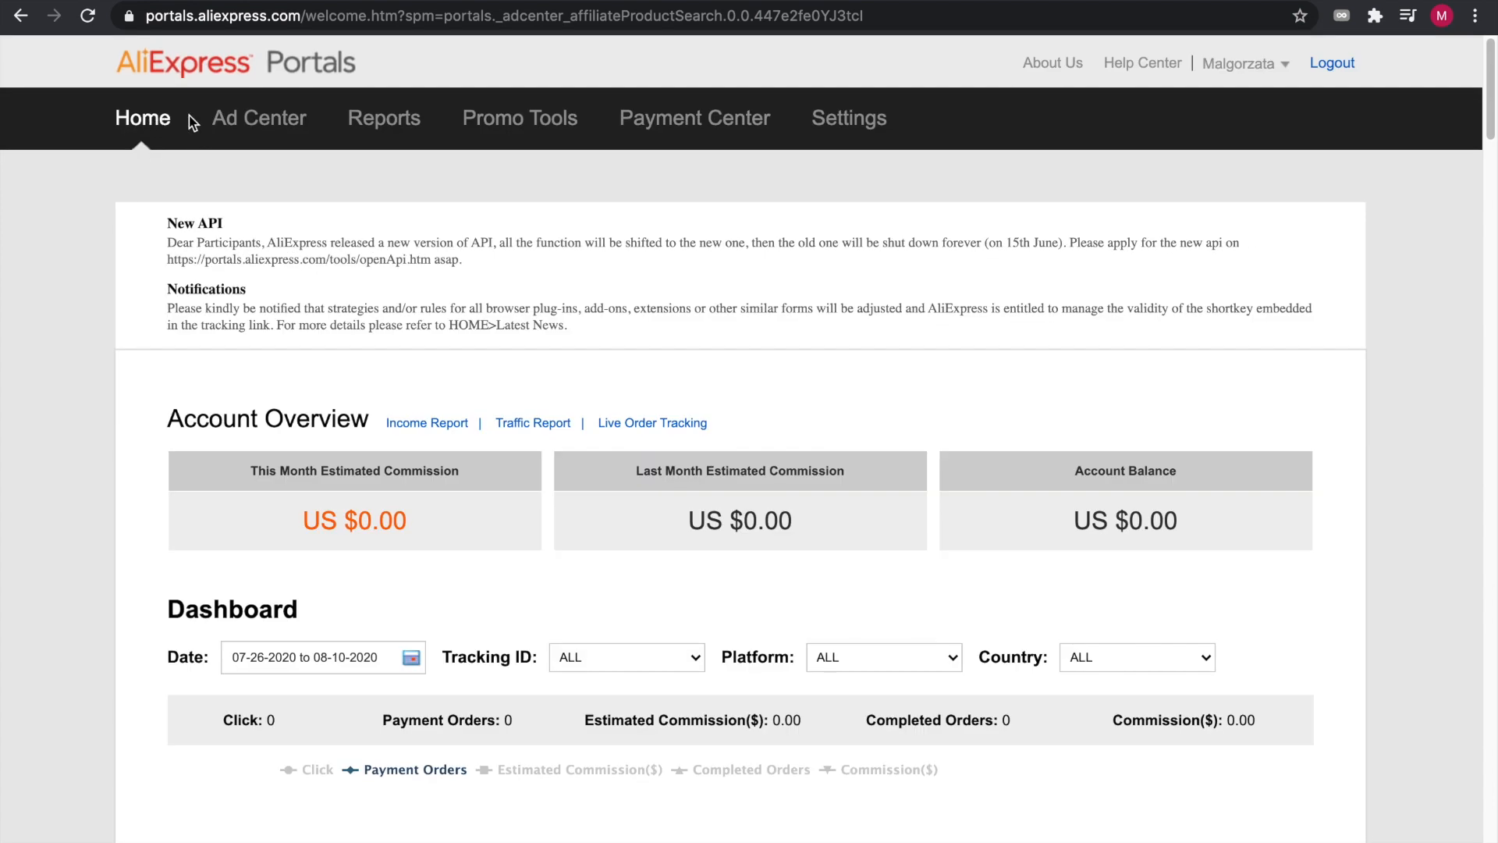
pyautogui.click(259, 117)
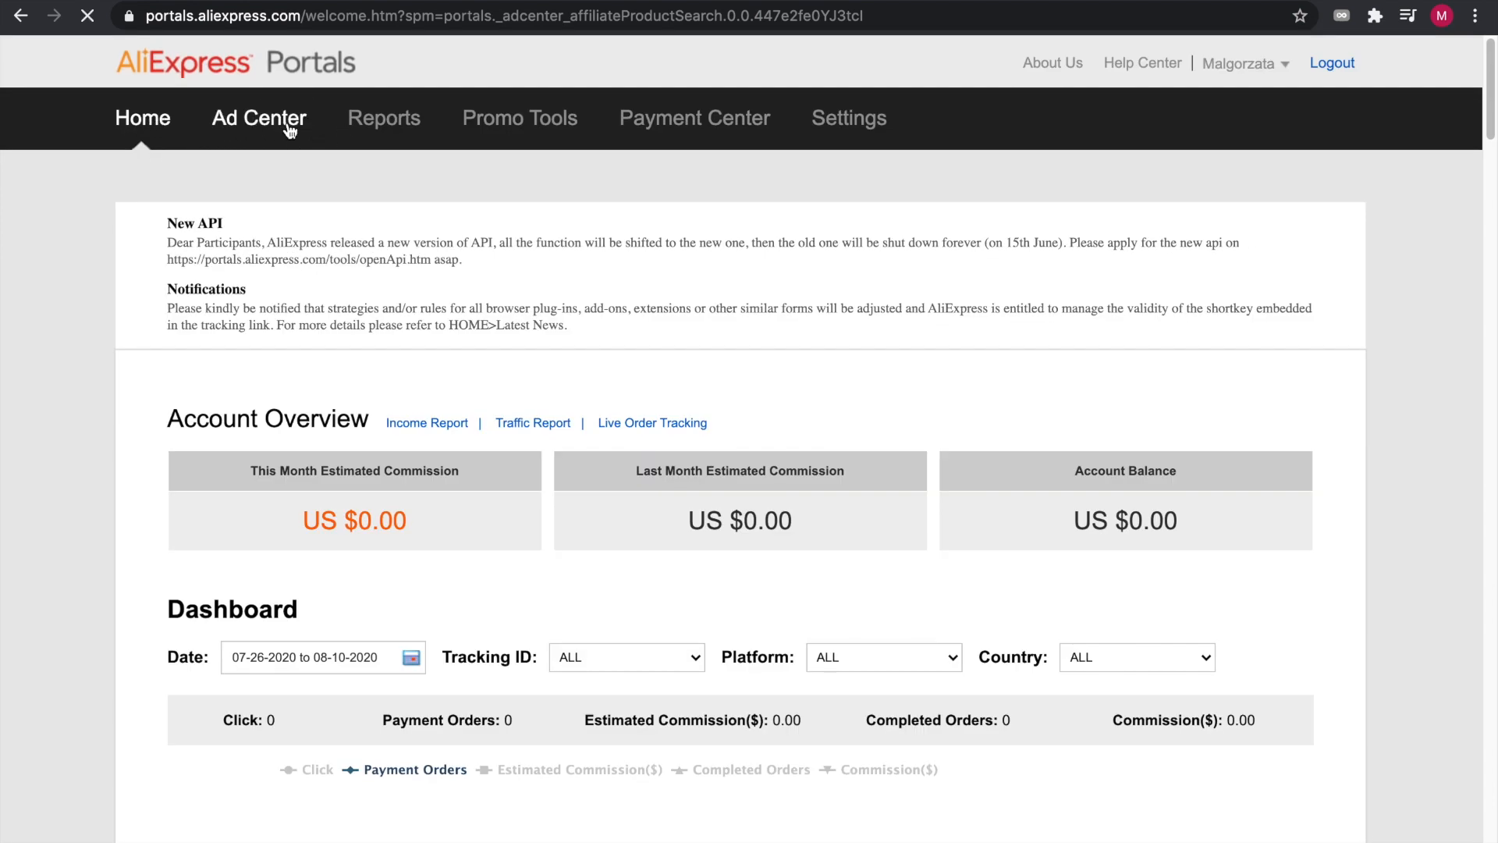
pyautogui.click(257, 117)
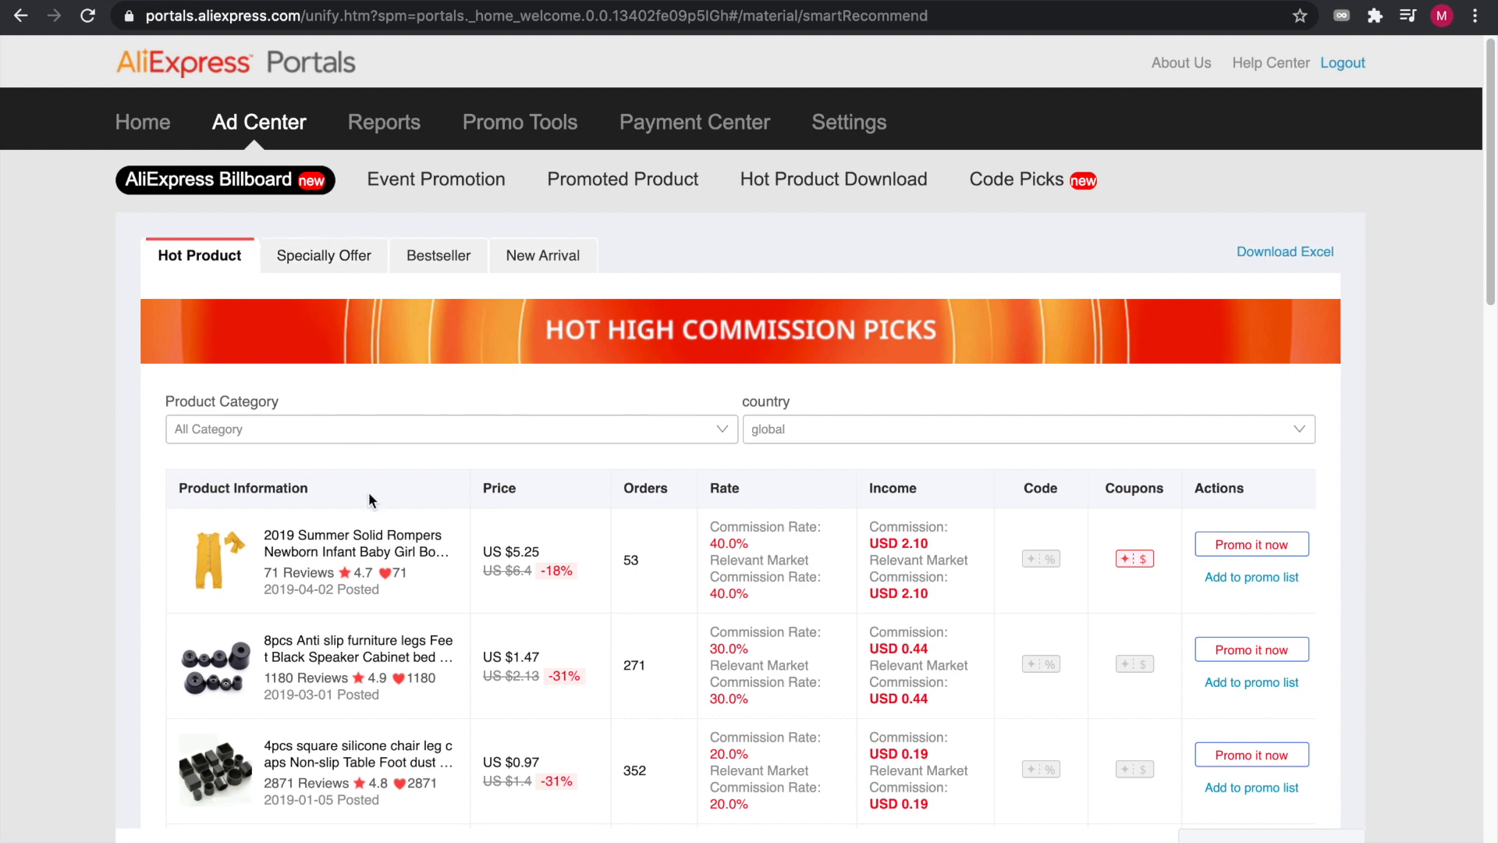
pyautogui.scroll(-3)
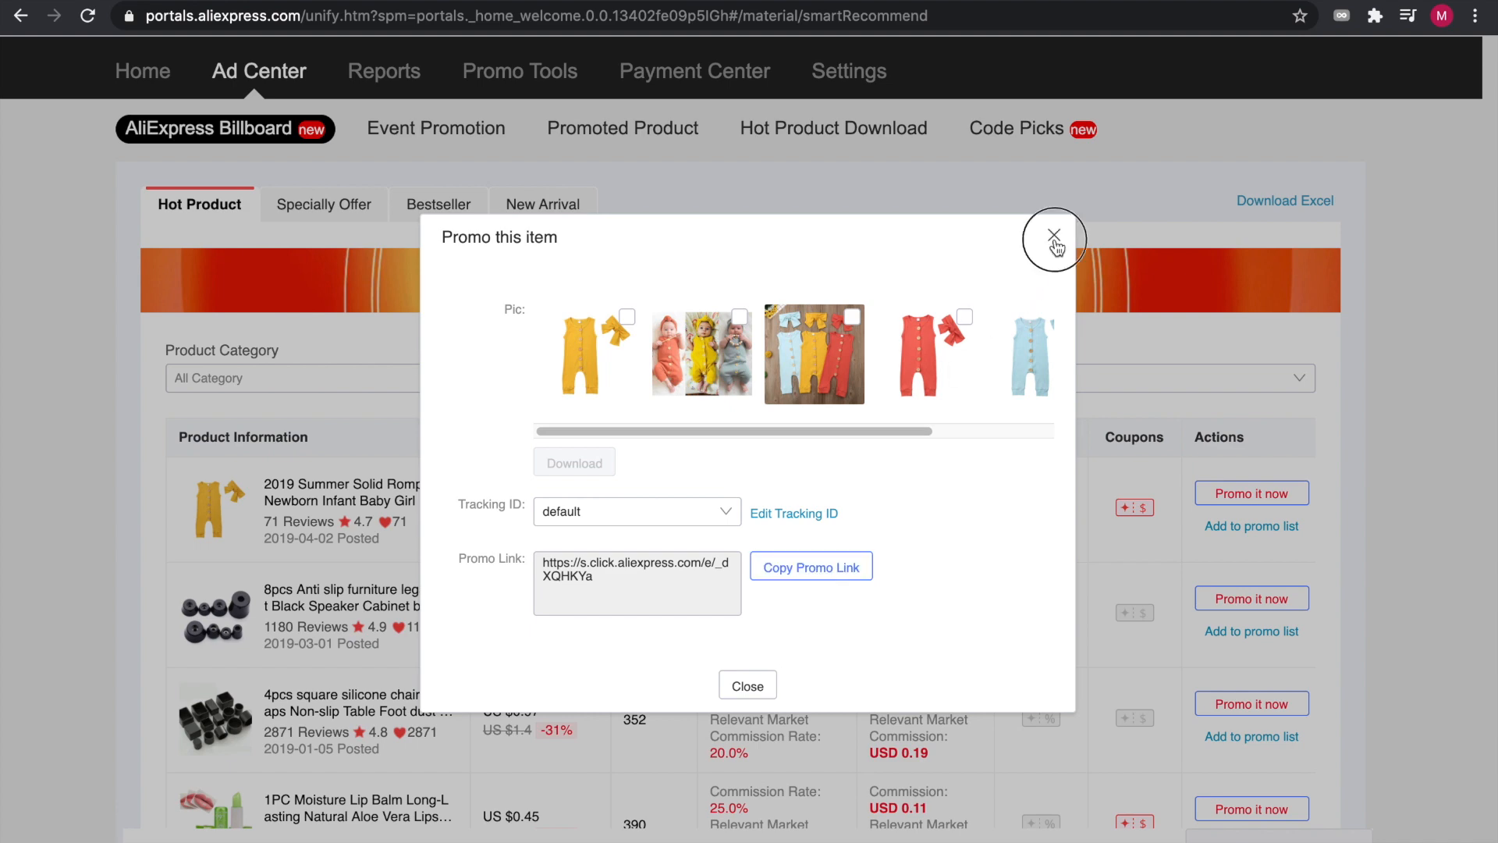
pyautogui.click(1053, 236)
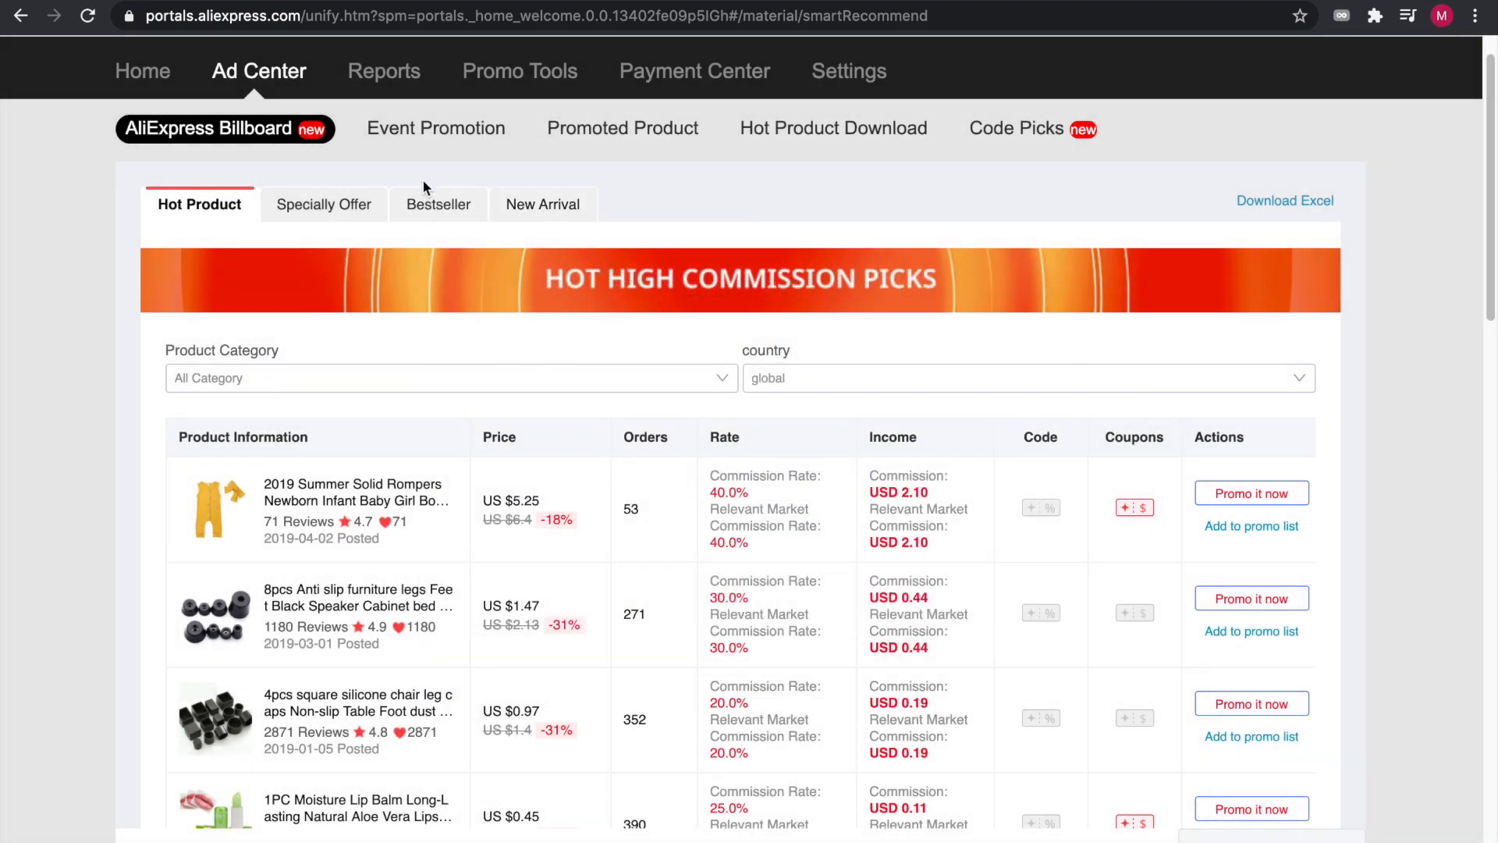
pyautogui.moveTo(623, 126)
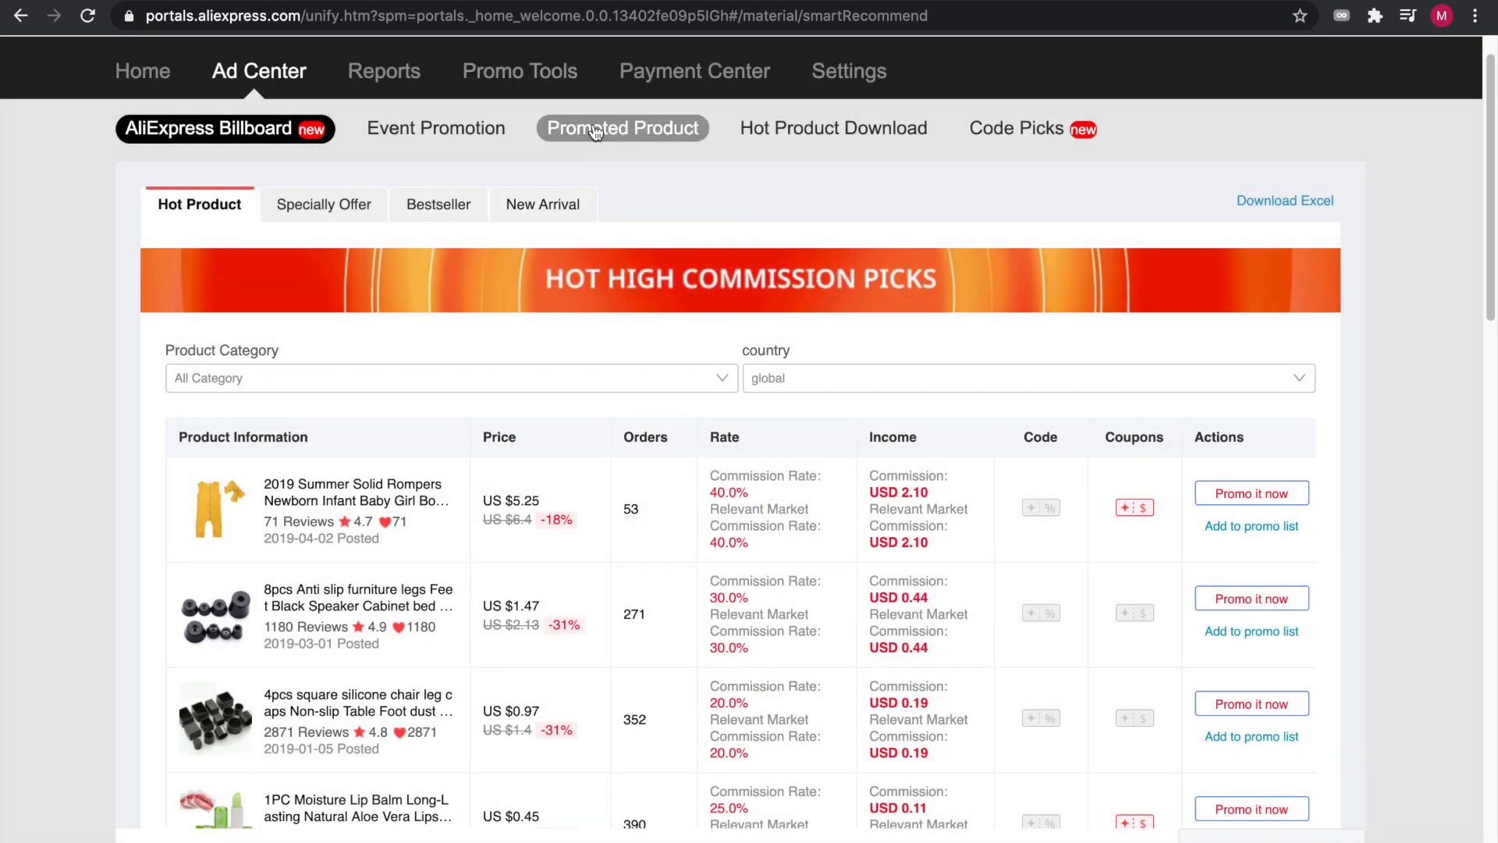
# - Search Promoted Product for 'touchfive markers', returning 683 results led by the TouchFive 48/80/168 set
pyautogui.click(623, 127)
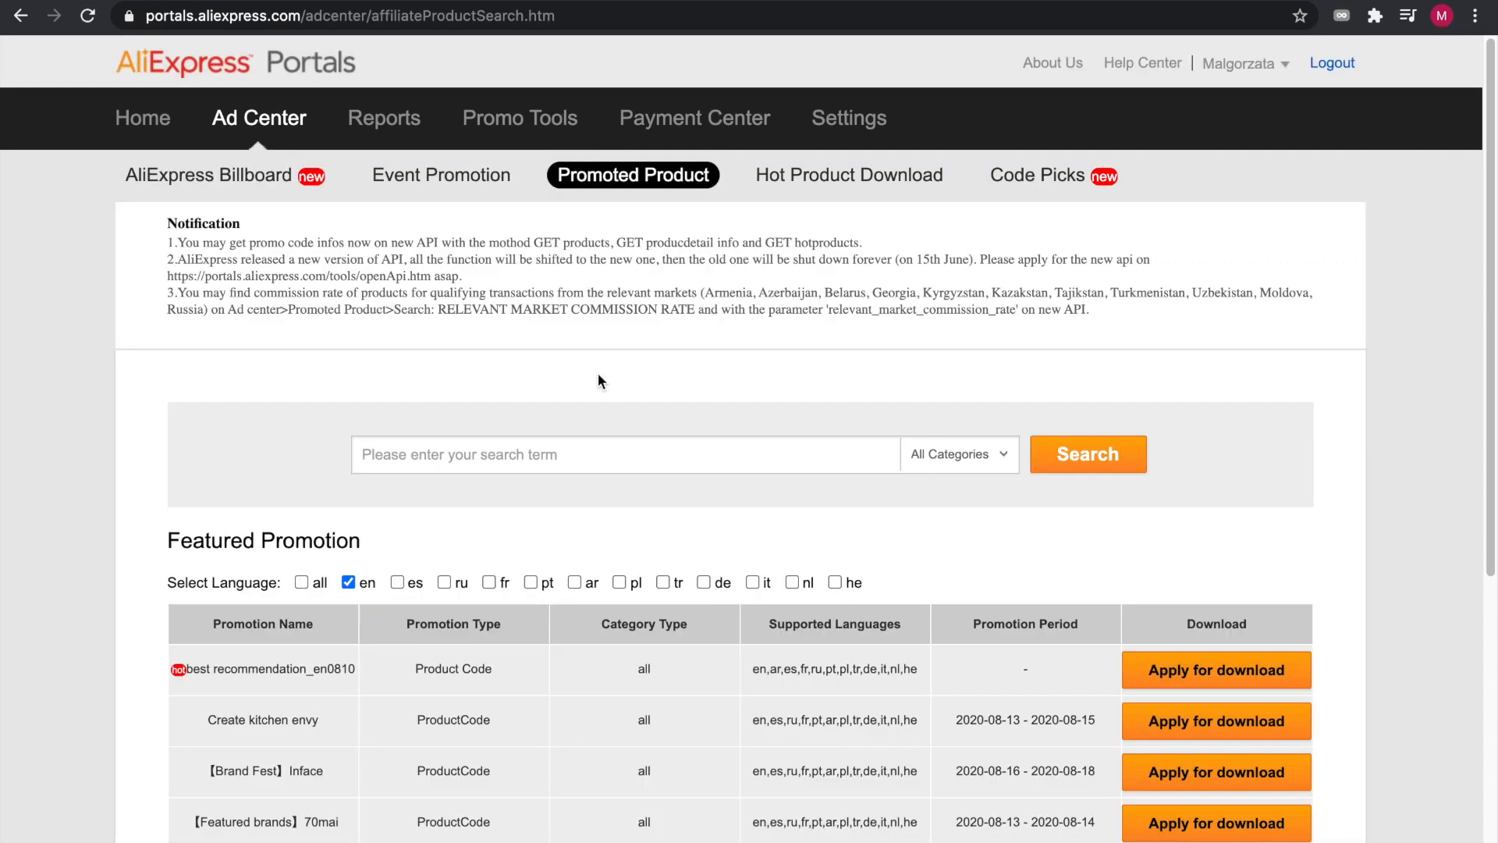
pyautogui.scroll(-3)
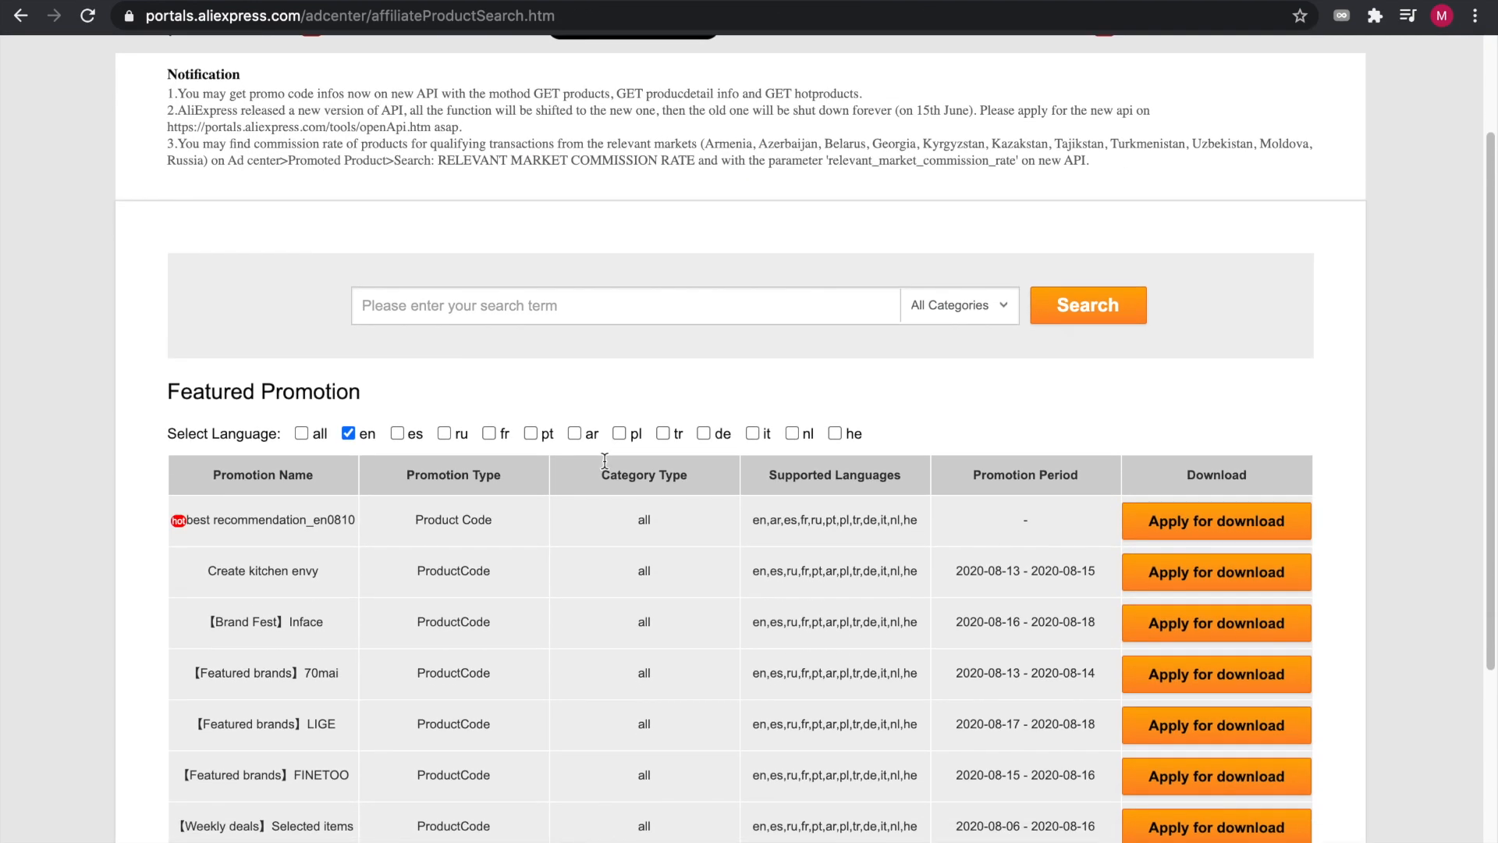
pyautogui.click(625, 401)
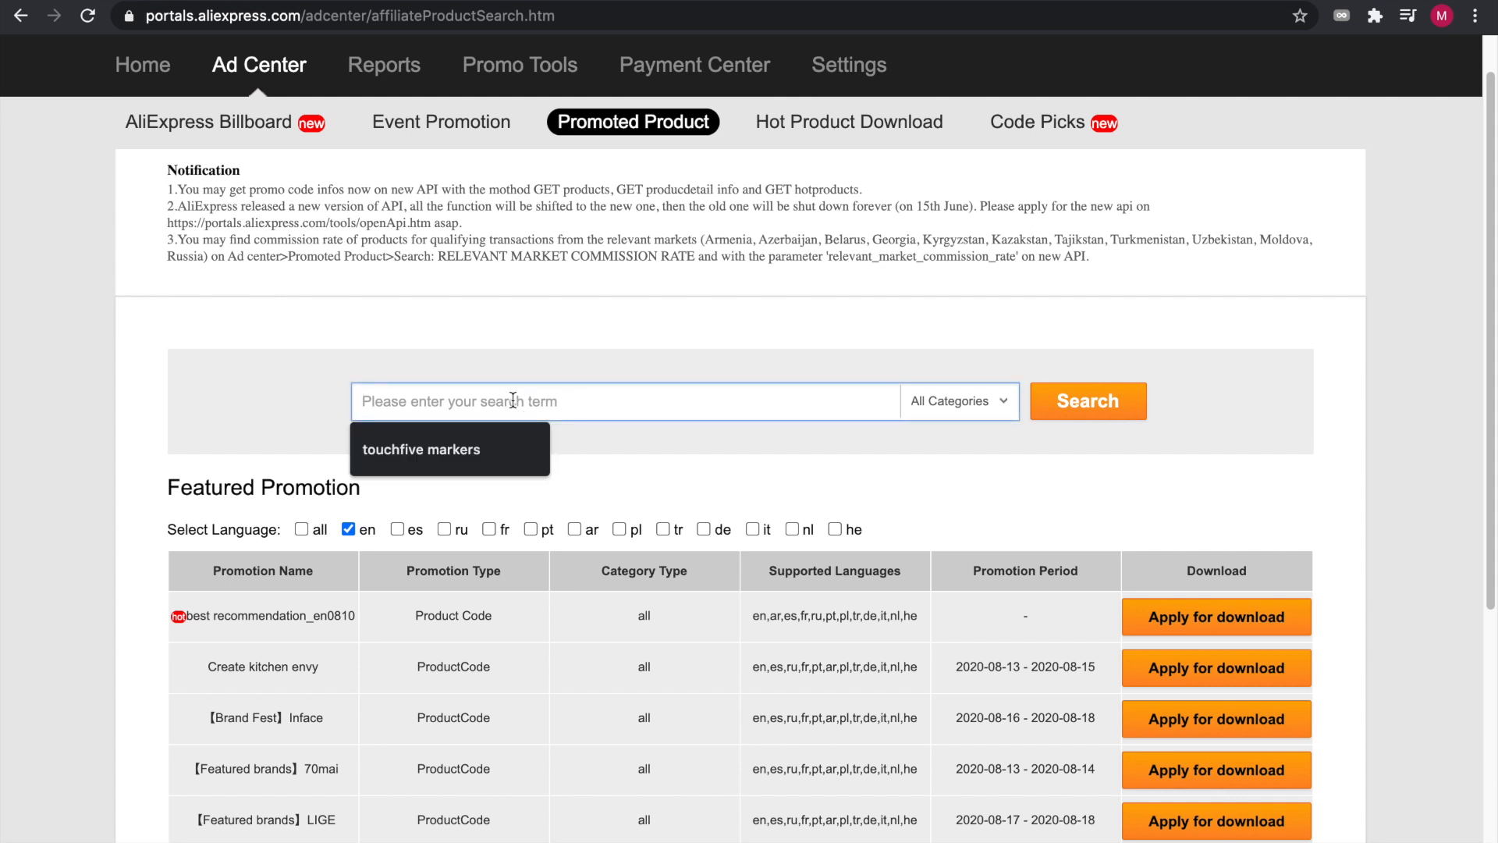
pyautogui.write('touchfive markers')
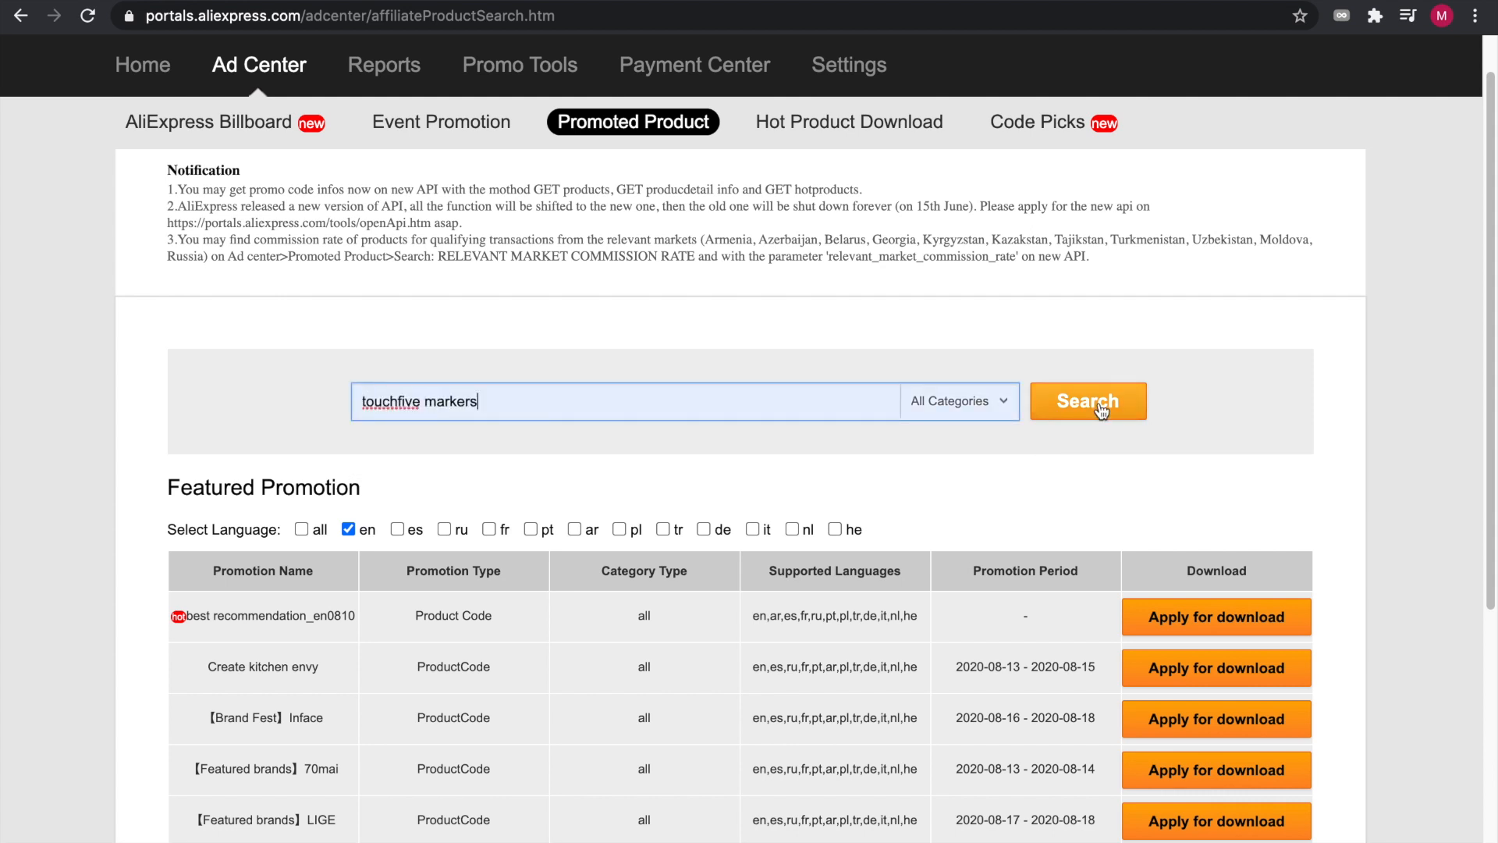
pyautogui.click(1087, 401)
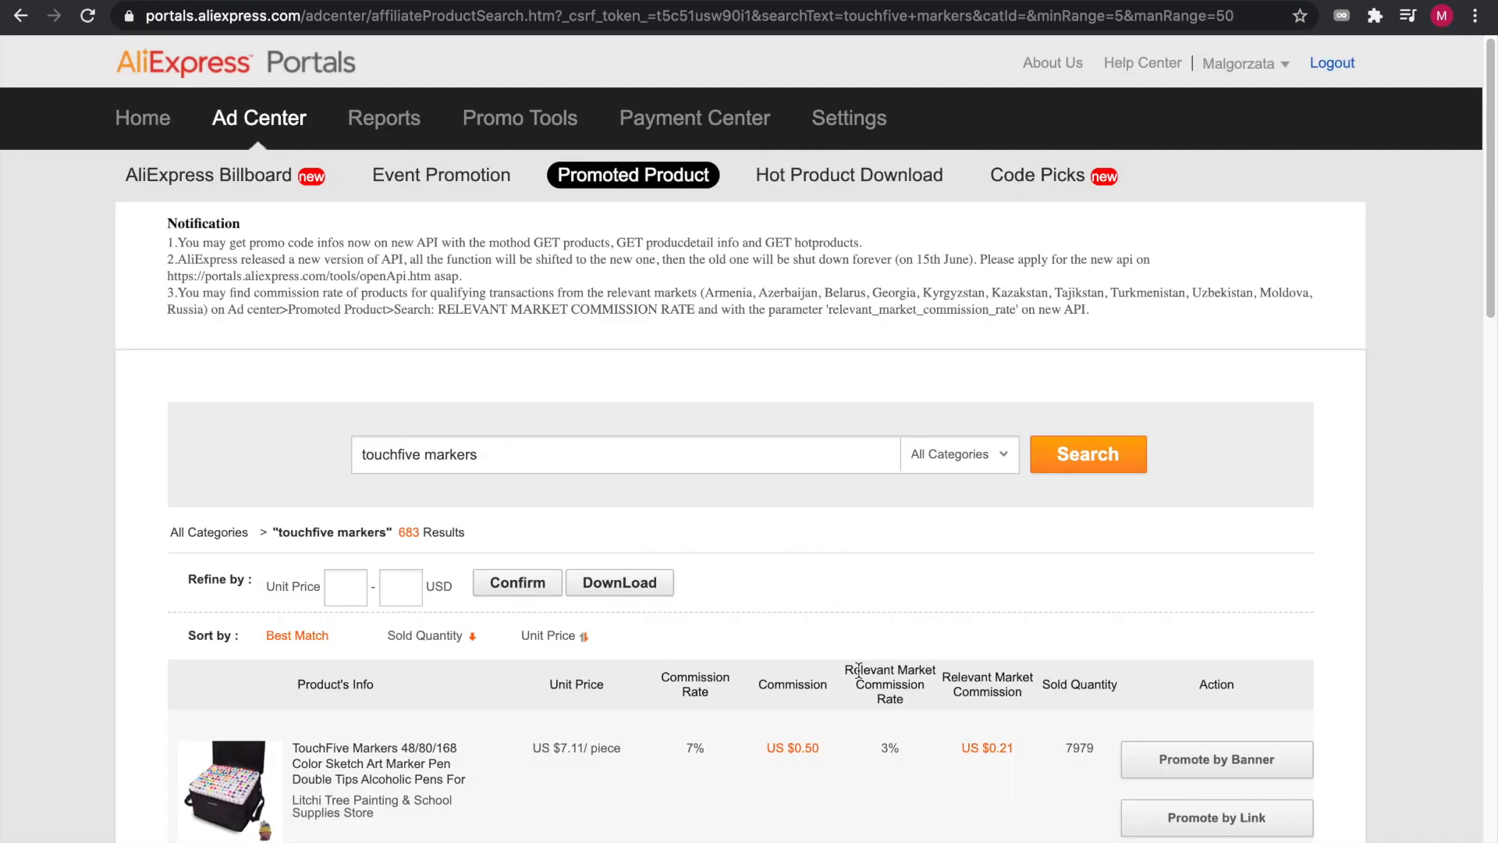
pyautogui.scroll(-3)
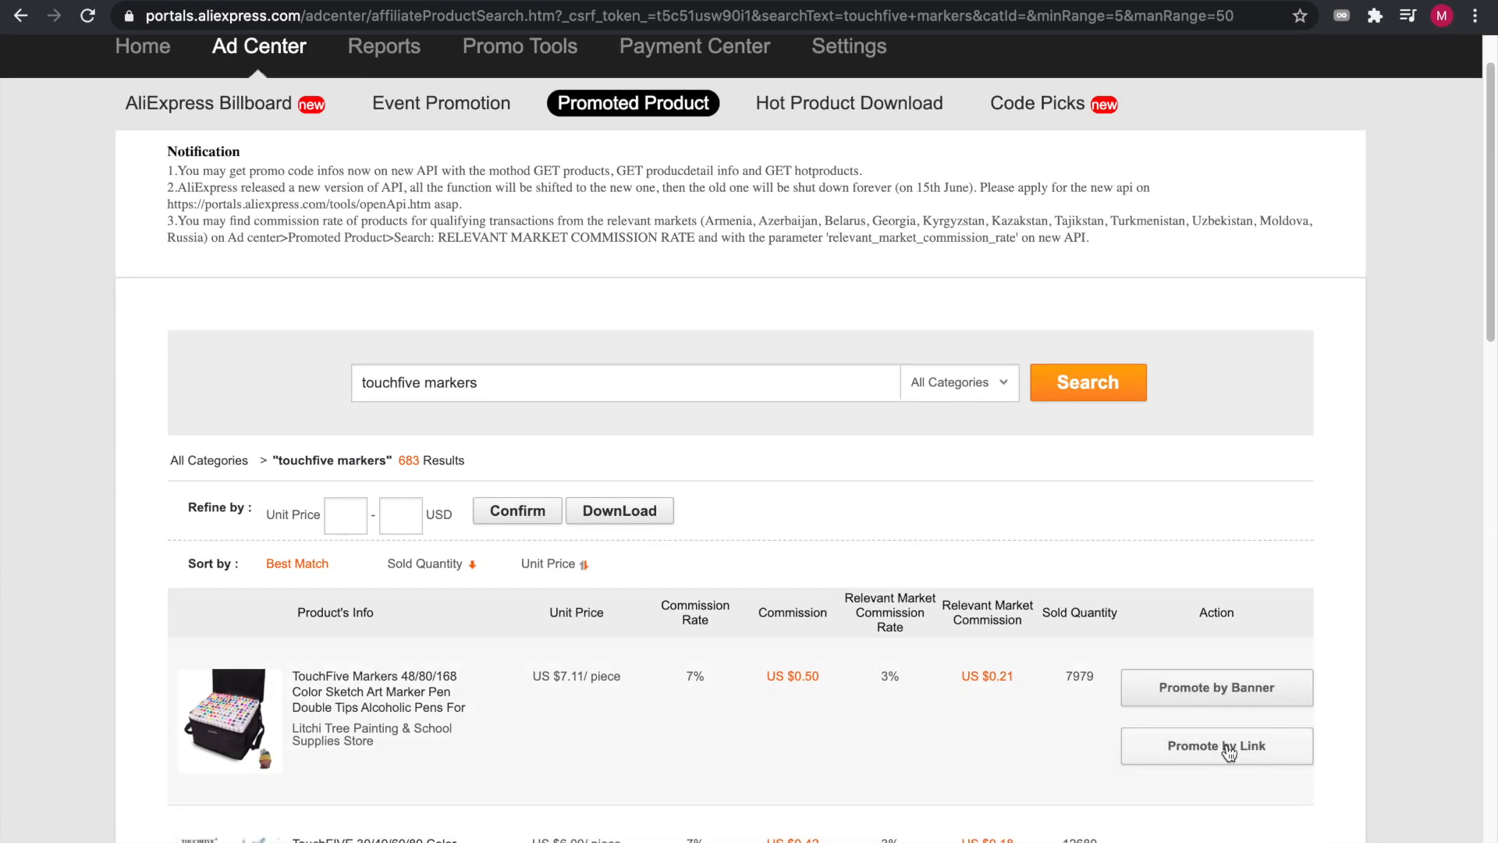
# - Copy the Promote by Link code for the top TouchFive set, view its banner version, and dismiss the dialog
pyautogui.click(1215, 746)
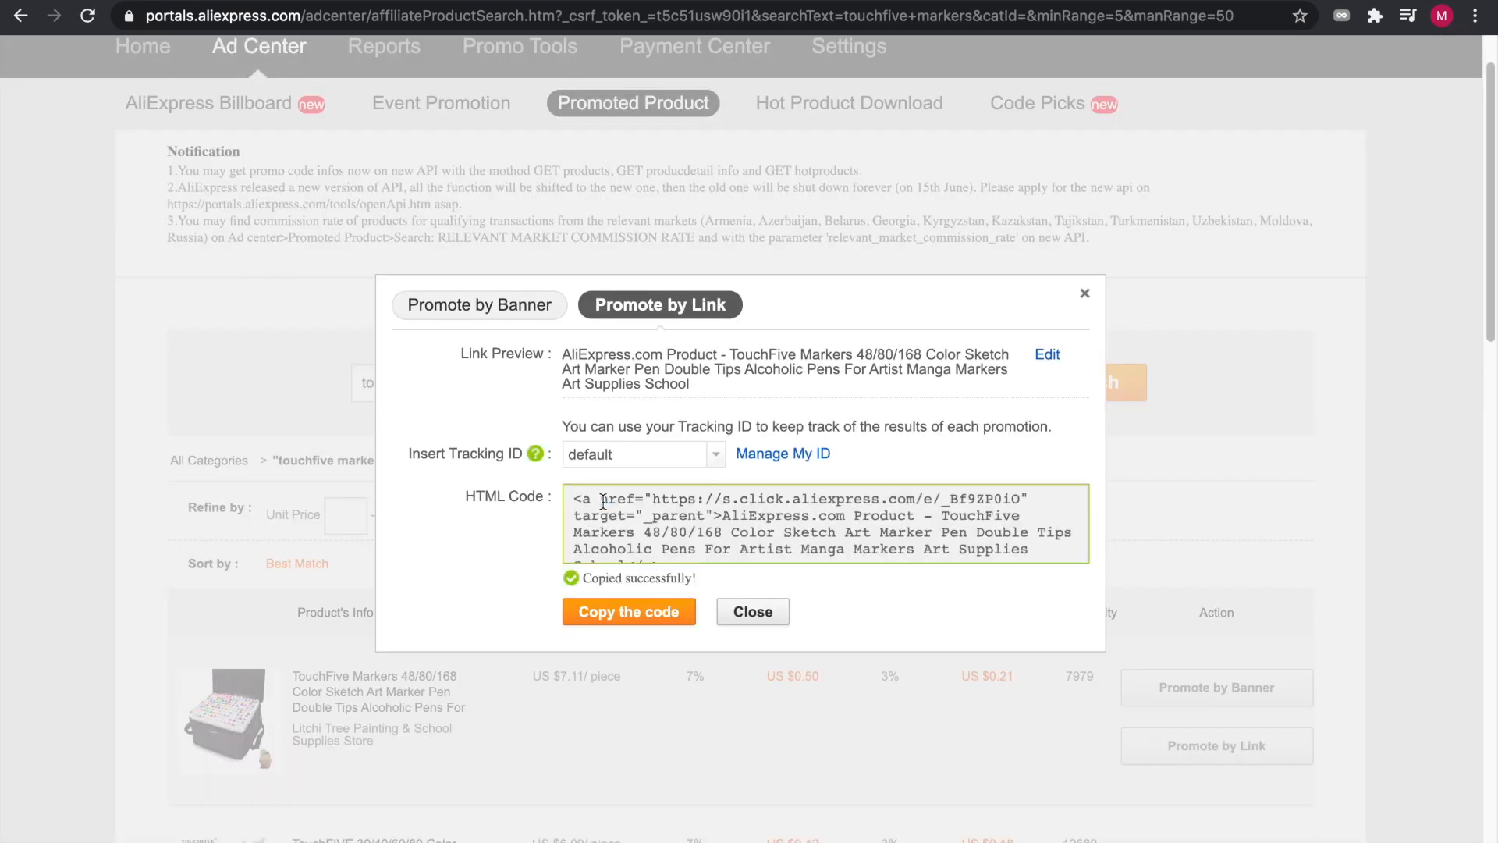
pyautogui.moveTo(752, 630)
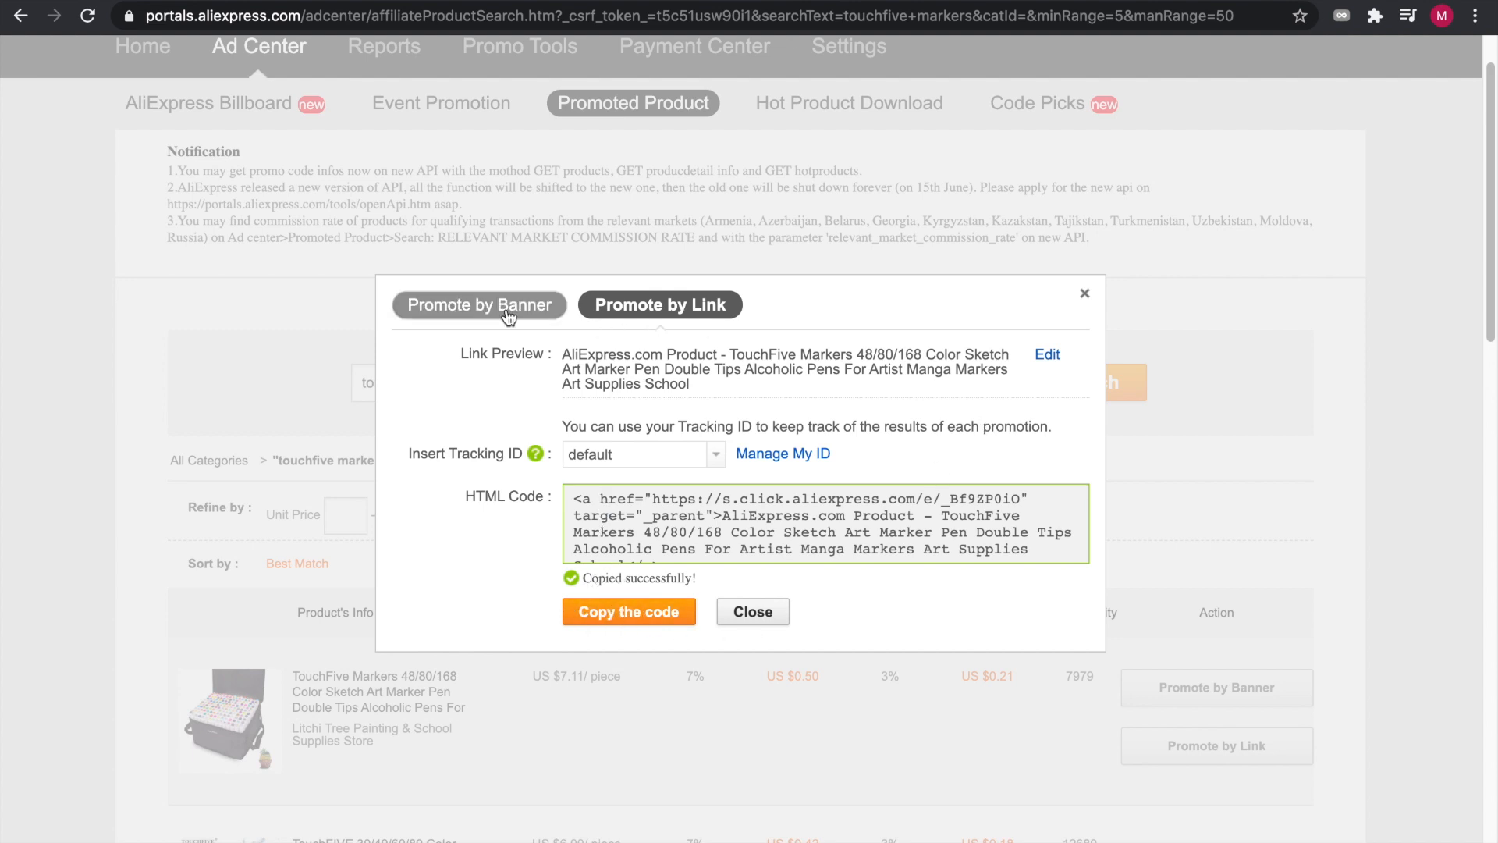
pyautogui.click(479, 304)
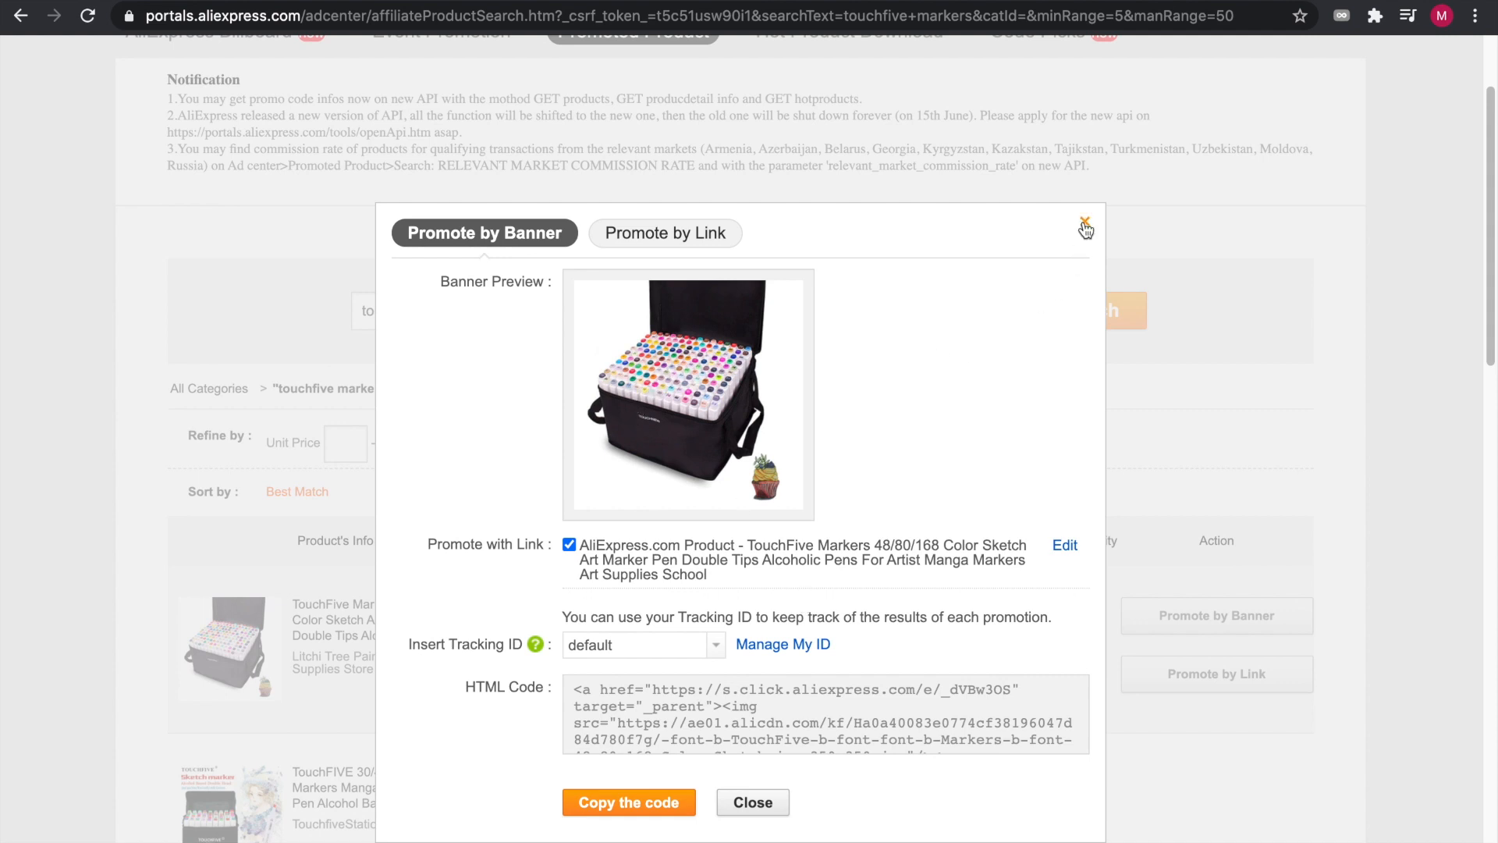
pyautogui.click(1084, 230)
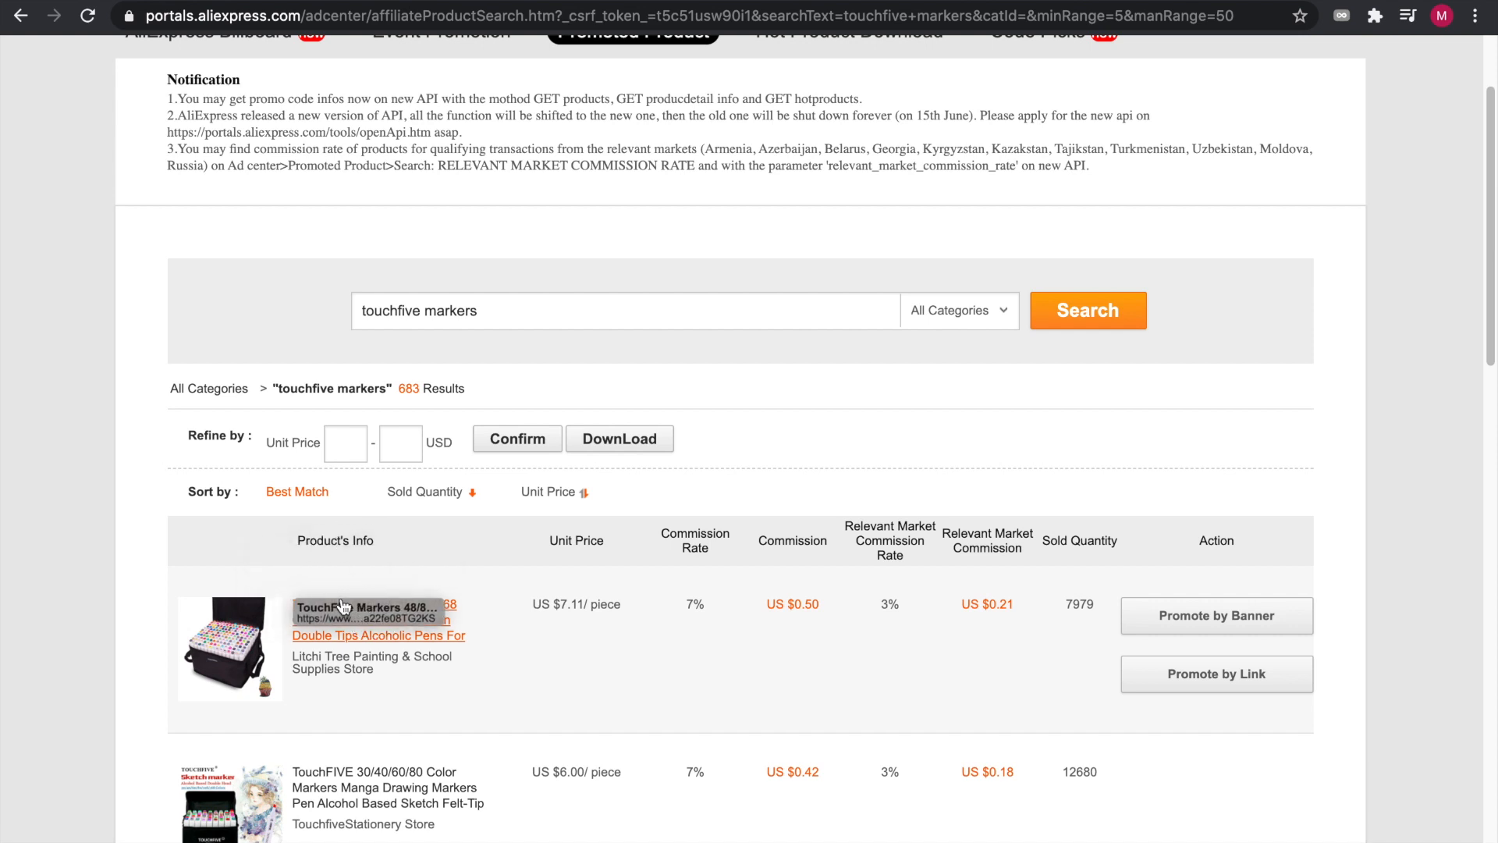
# - Go to the TouchFive Markers 48/80/168 AliExpress product page showing the SiteStripe bar
pyautogui.click(373, 612)
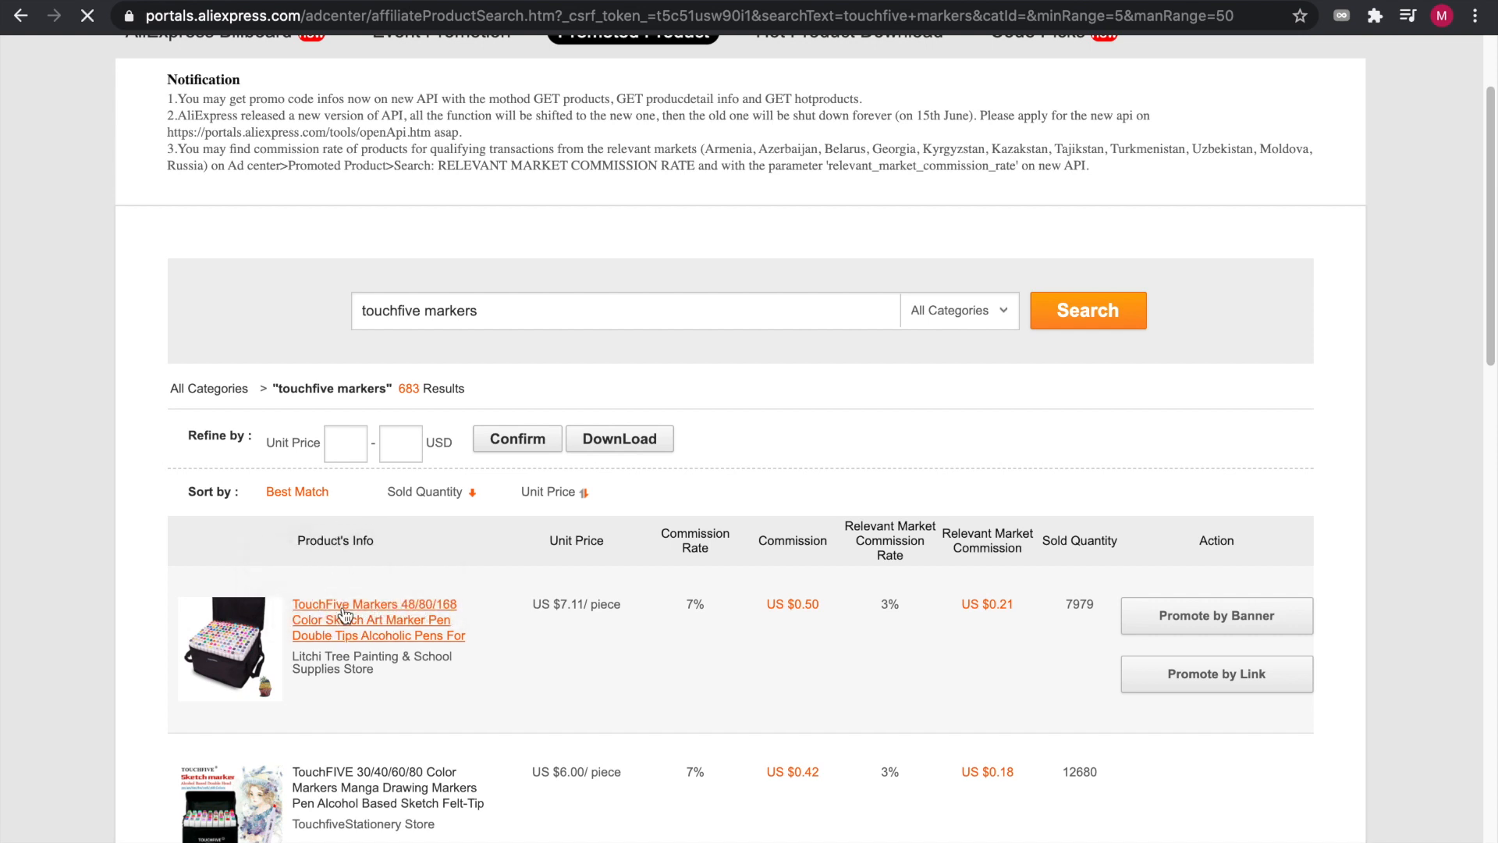
pyautogui.click(373, 619)
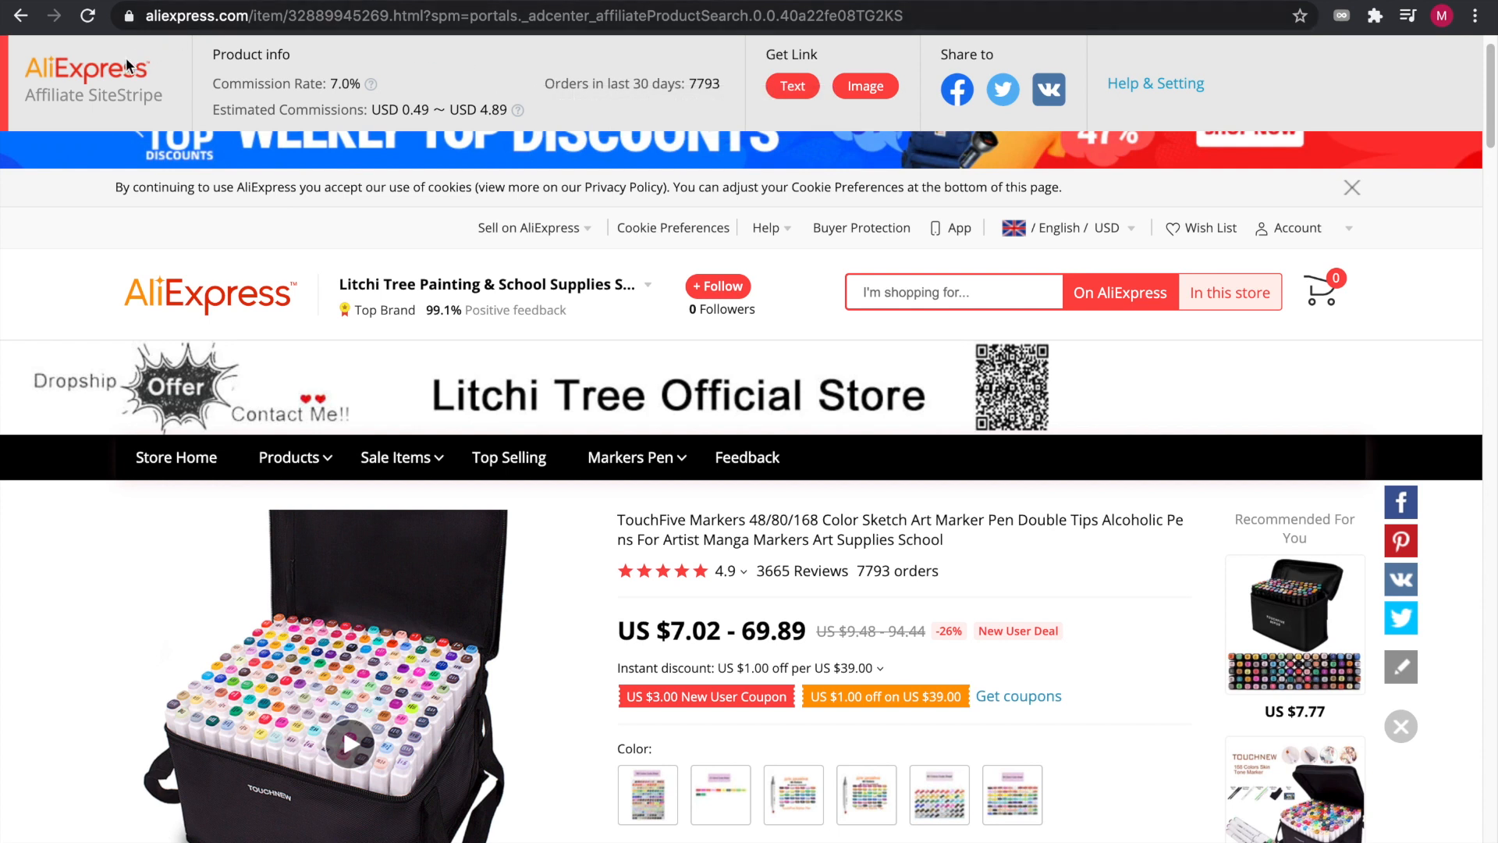
pyautogui.moveTo(541, 109)
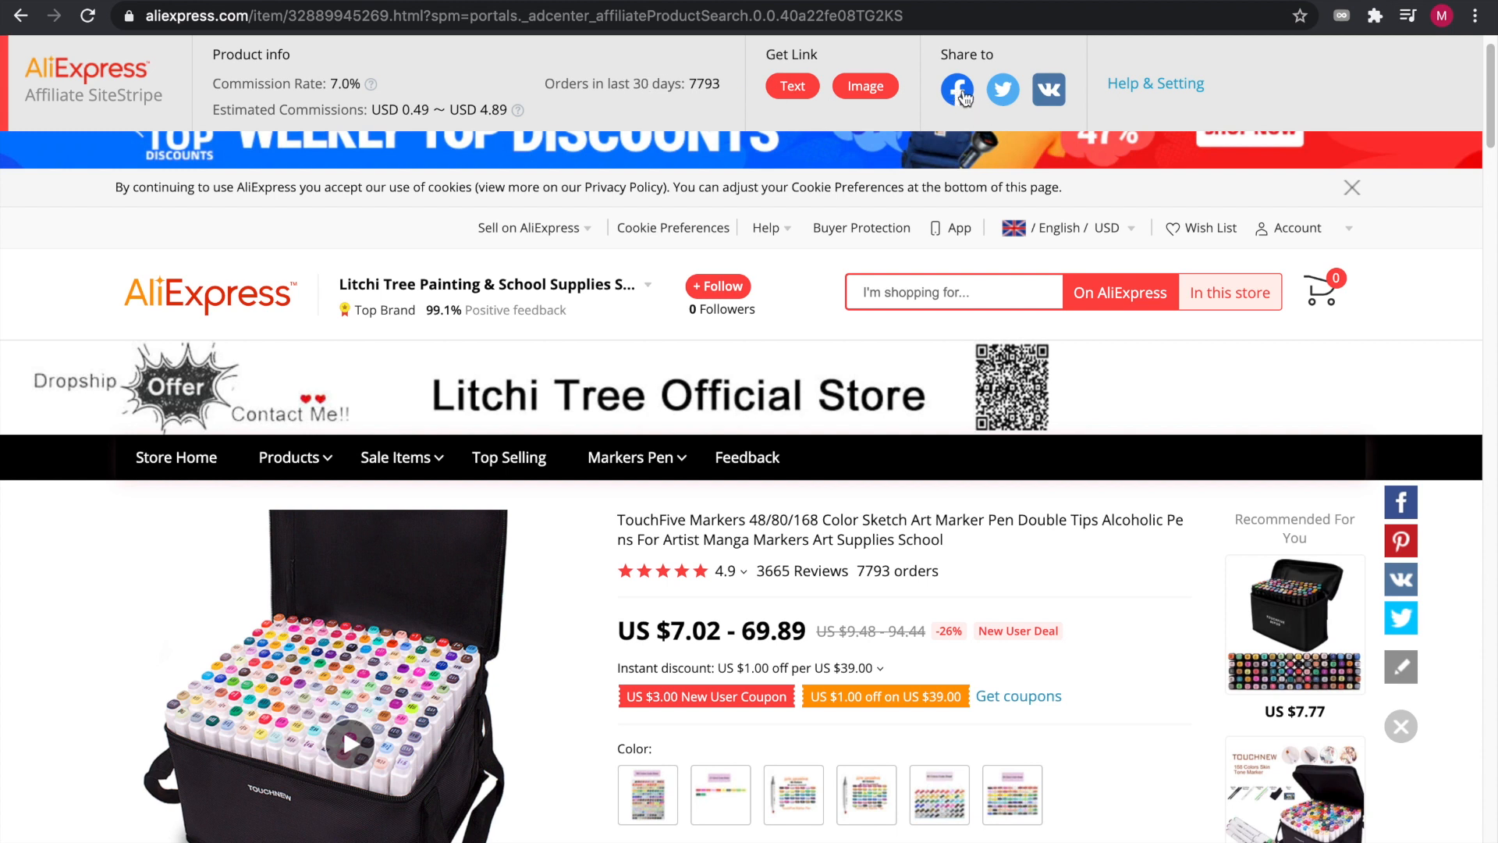
pyautogui.moveTo(1108, 100)
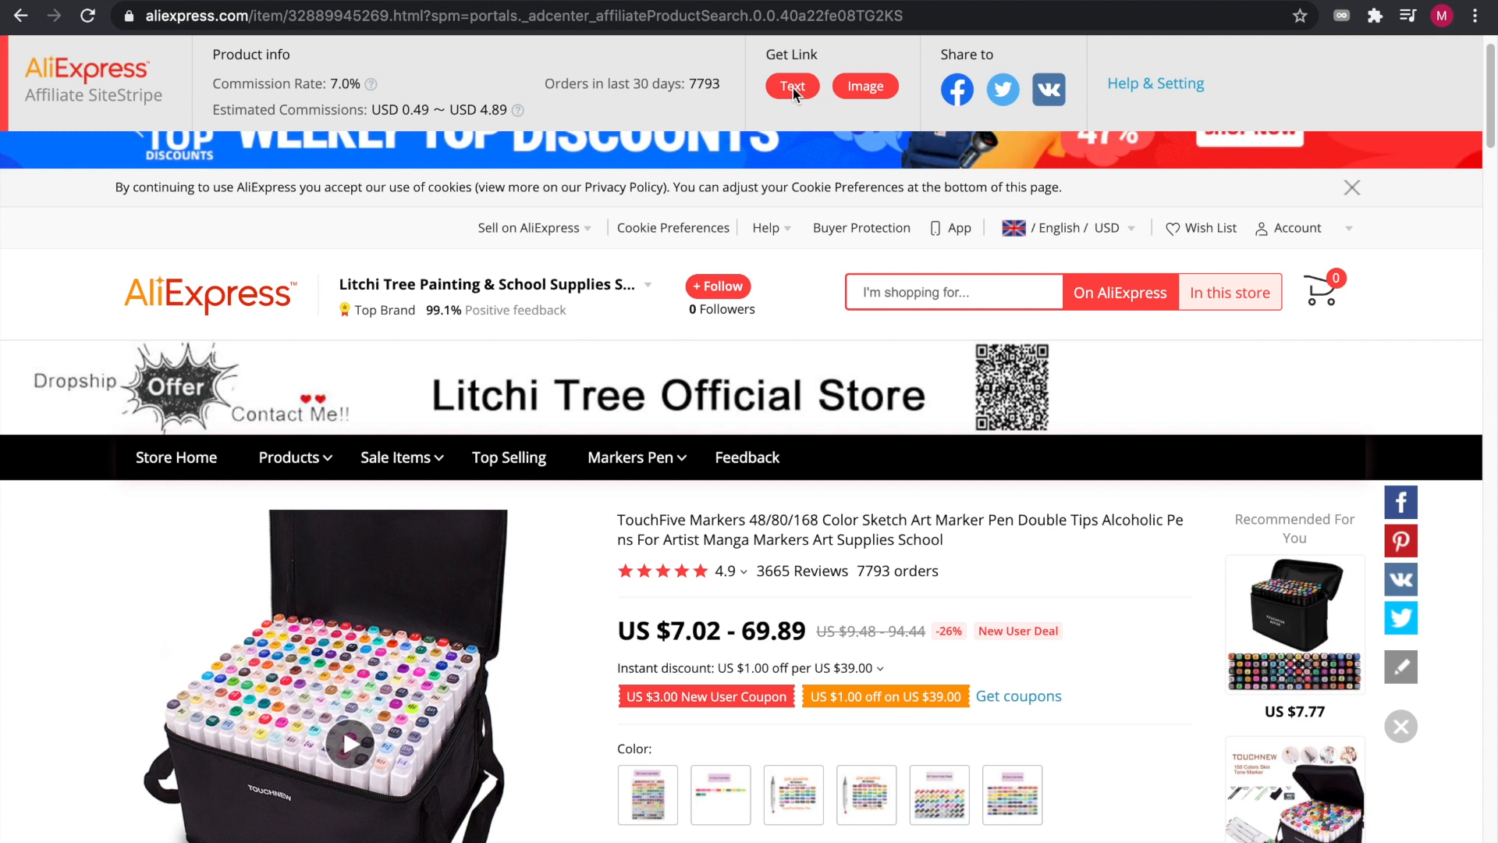
# - Generate a short text affiliate link from SiteStripe with the default tracking ID and copy it
pyautogui.click(792, 86)
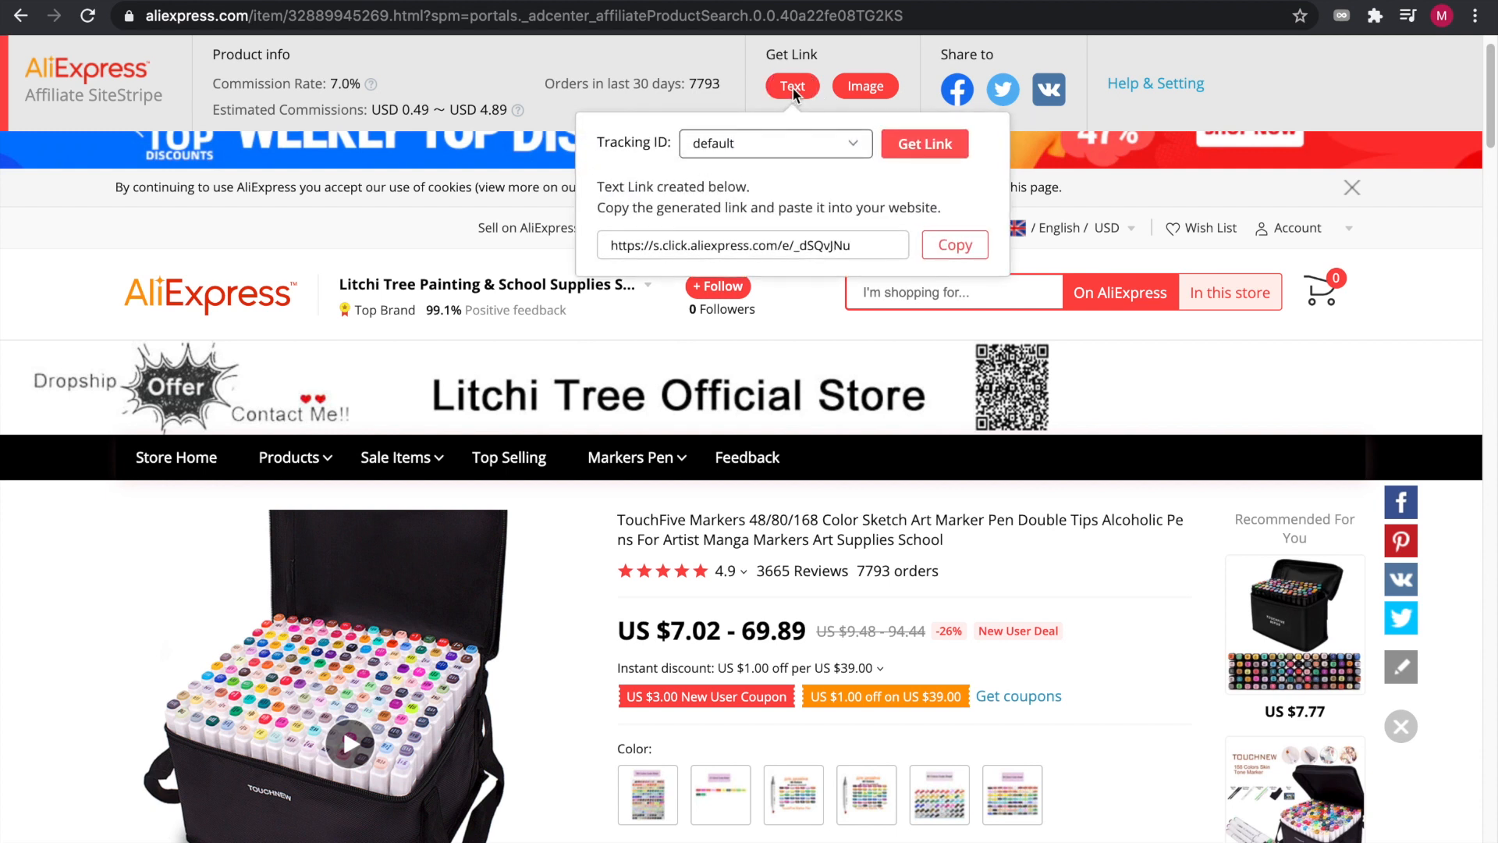
pyautogui.click(951, 245)
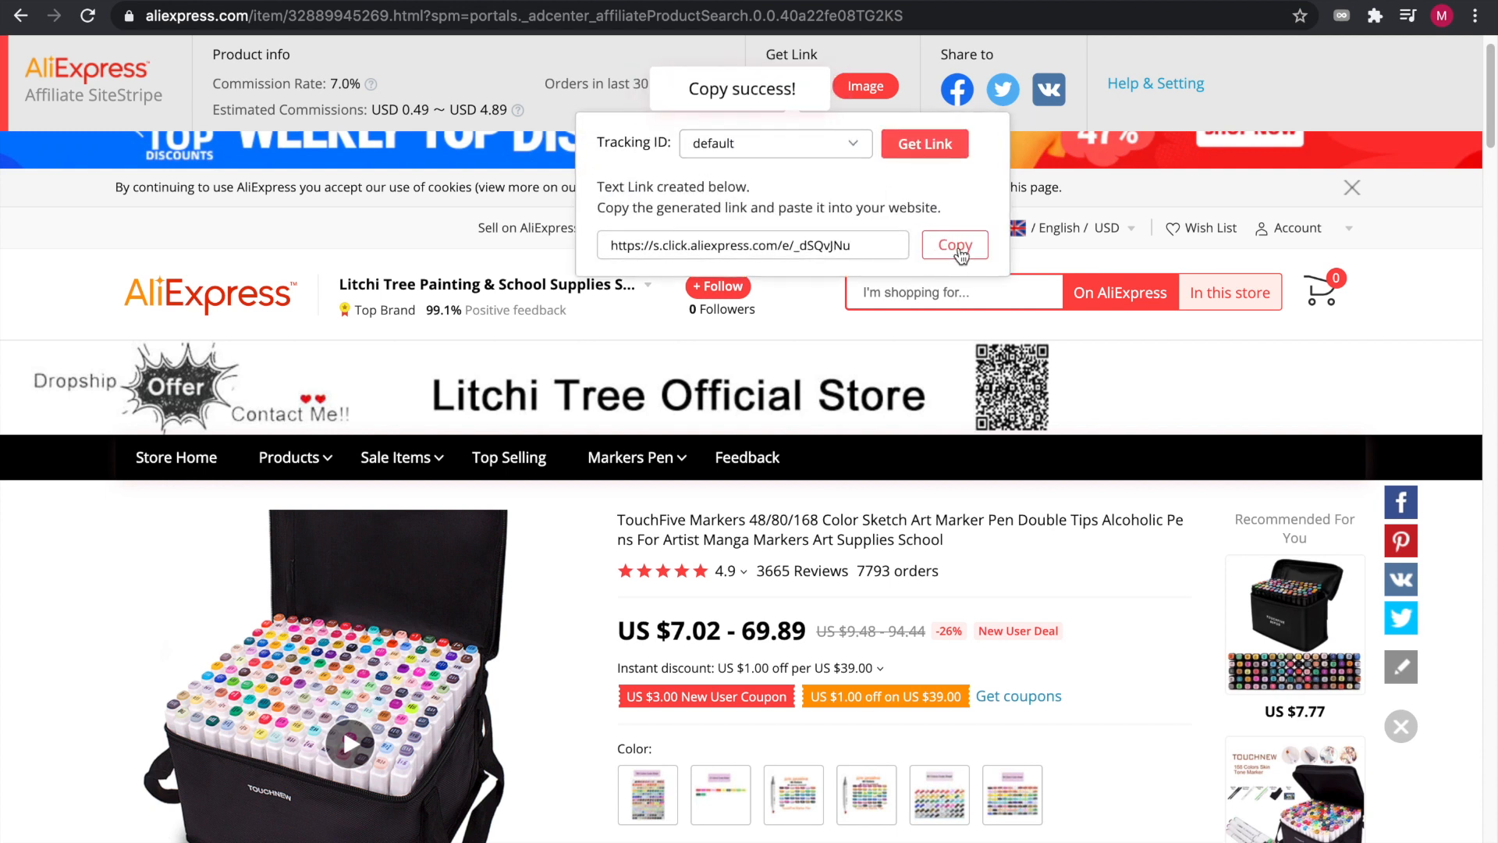